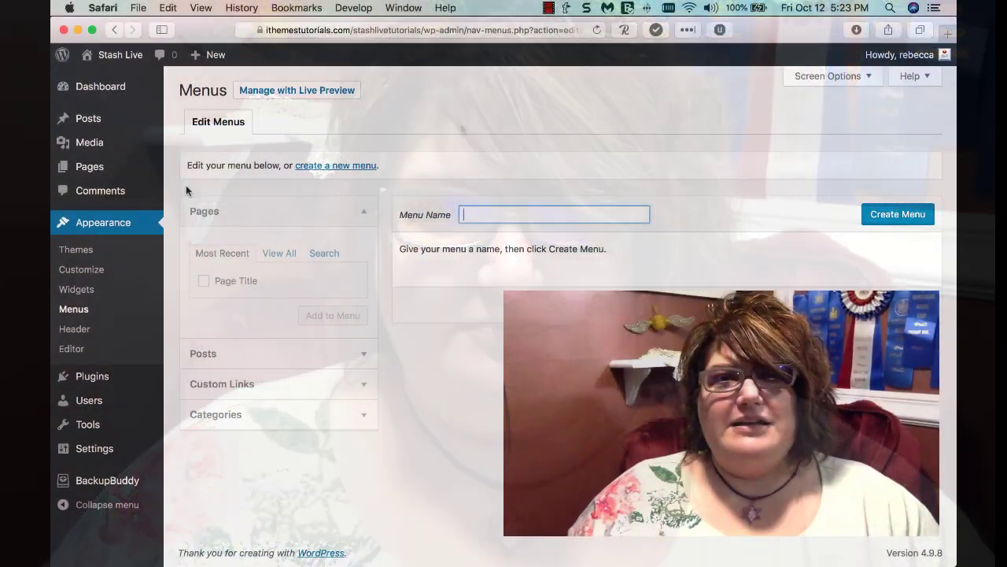
pyautogui.moveTo(449, 171)
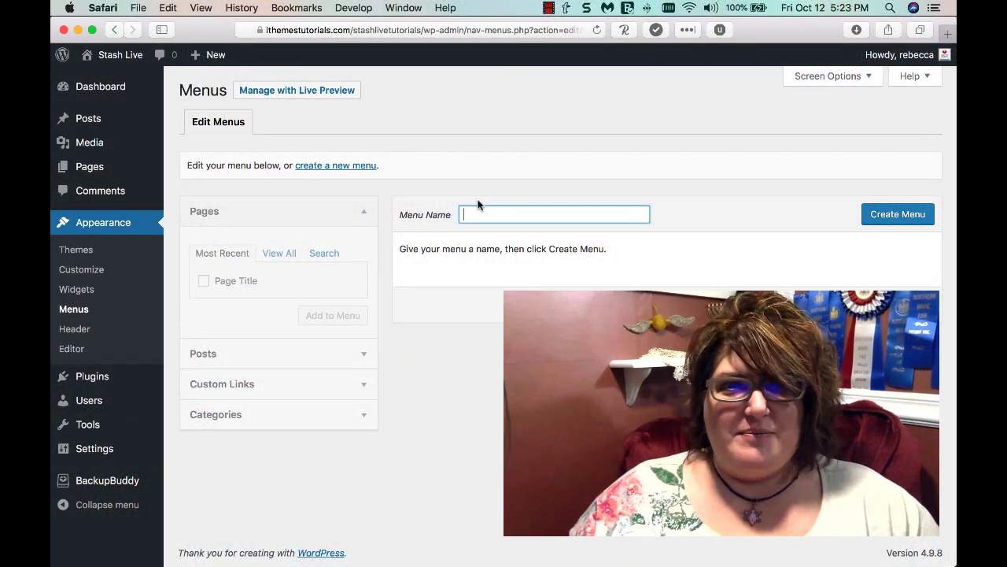
# Create a new menu named 'Header Menu'
pyautogui.write('Header Menu')
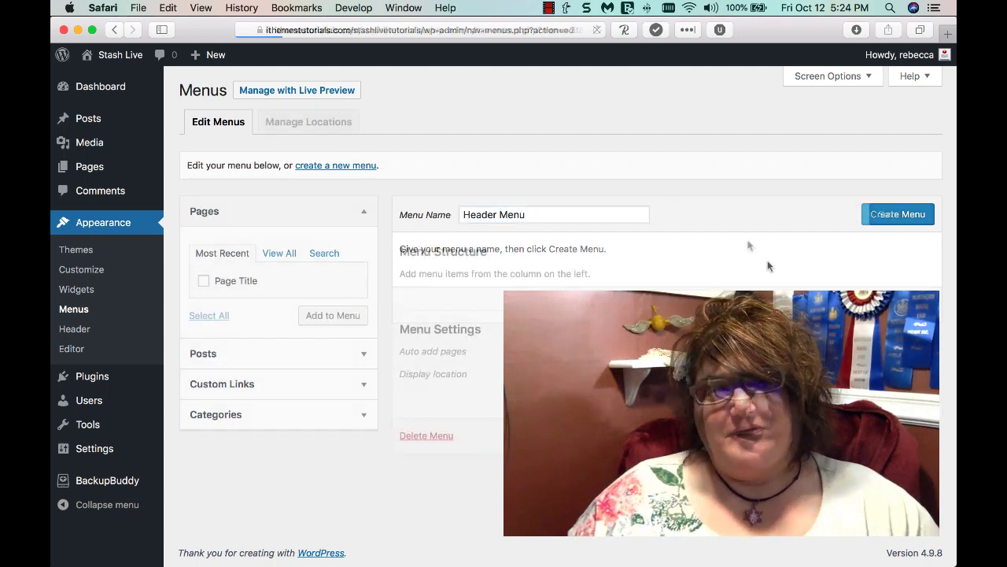
pyautogui.click(898, 213)
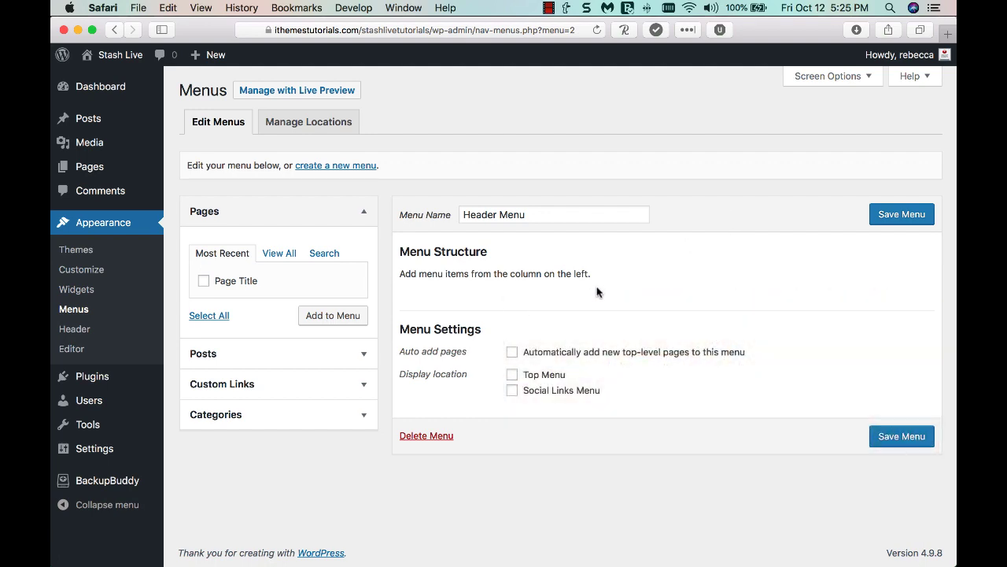
pyautogui.moveTo(578, 342)
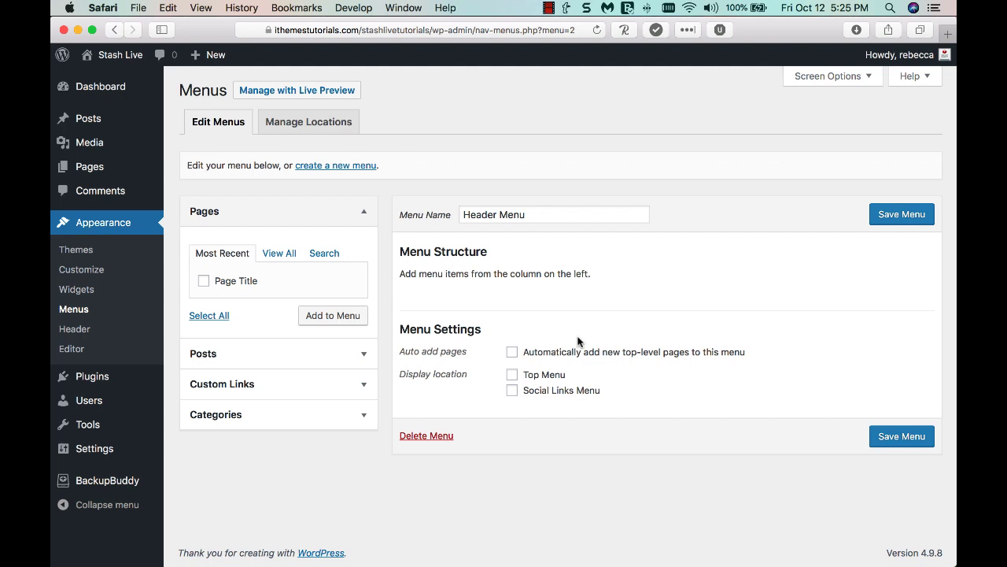
# Enable auto-adding new top-level pages and assign Header Menu to the Top Menu location
pyautogui.click(513, 351)
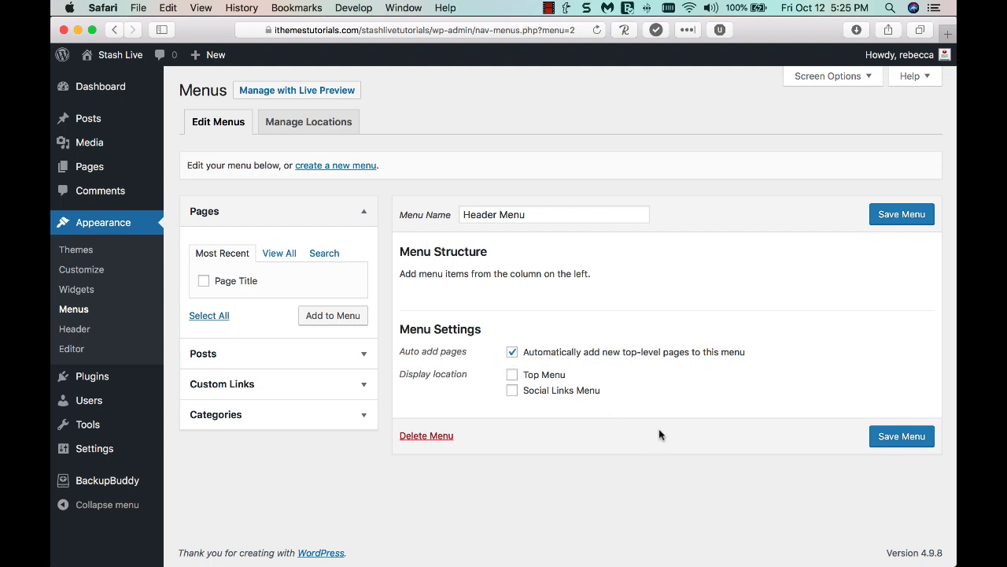
pyautogui.moveTo(518, 387)
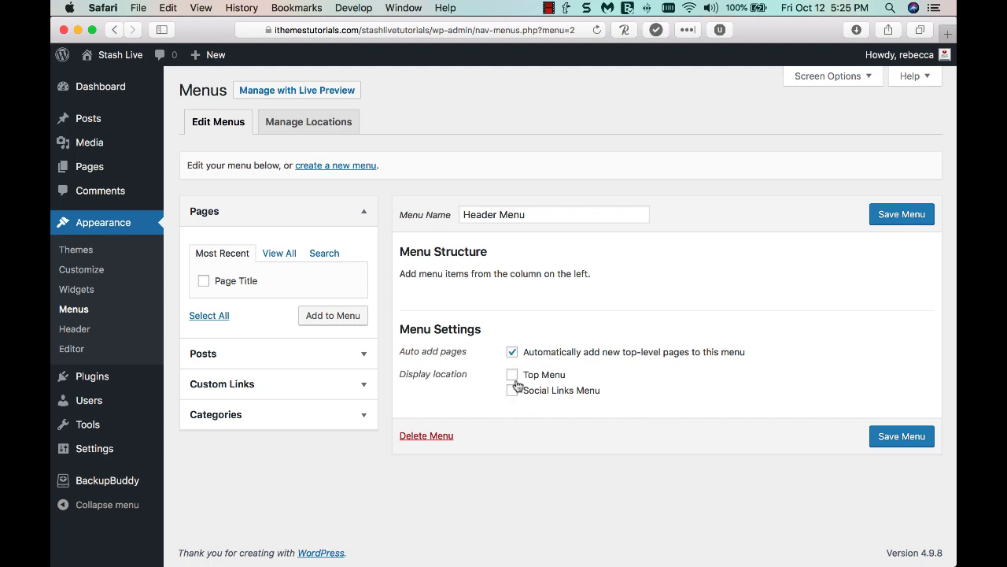
pyautogui.click(512, 374)
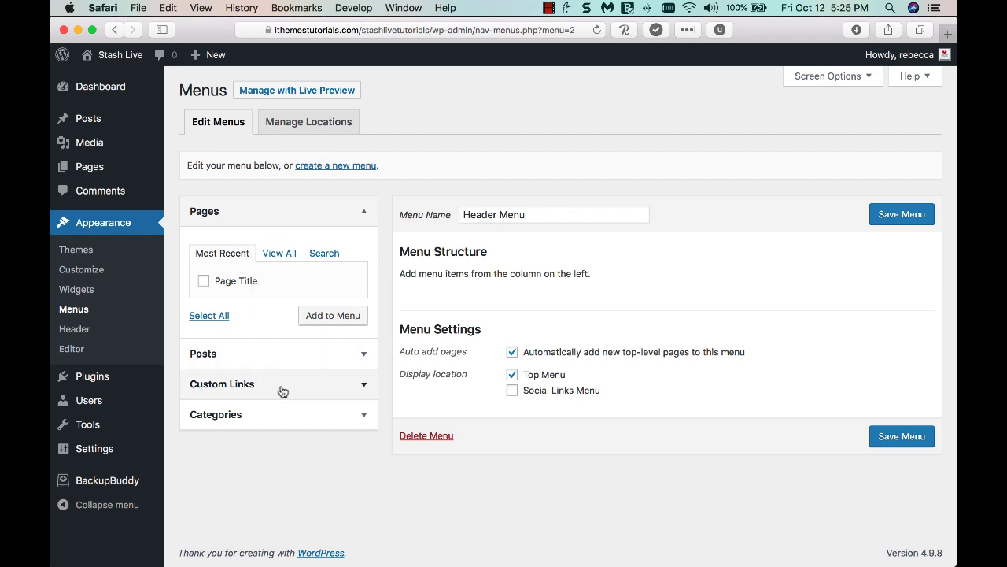
# Add a custom link with URL '#' and link text 'Custom Link Text' to the menu
pyautogui.click(215, 302)
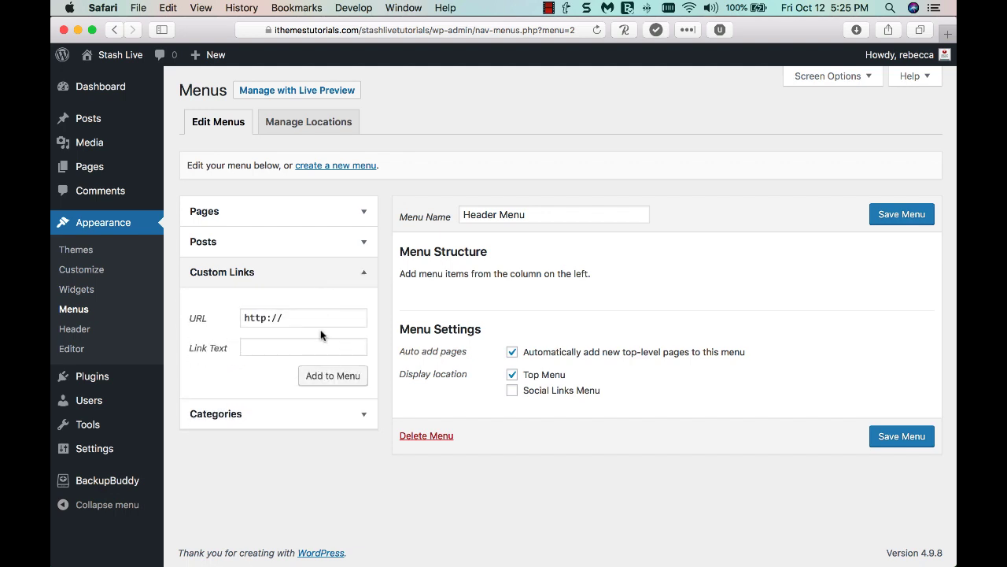
pyautogui.click(303, 317)
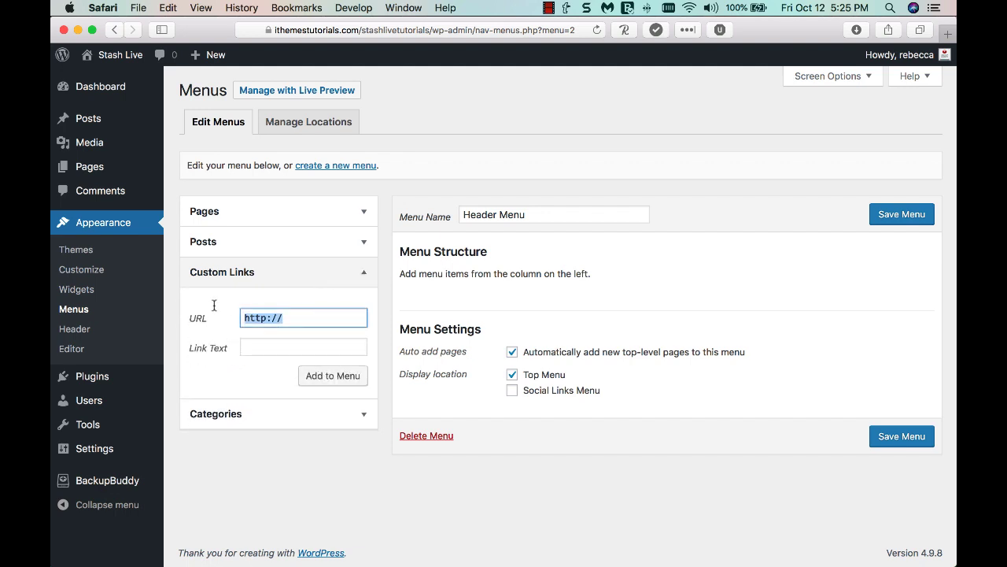
pyautogui.moveTo(213, 308)
pyautogui.write('#')
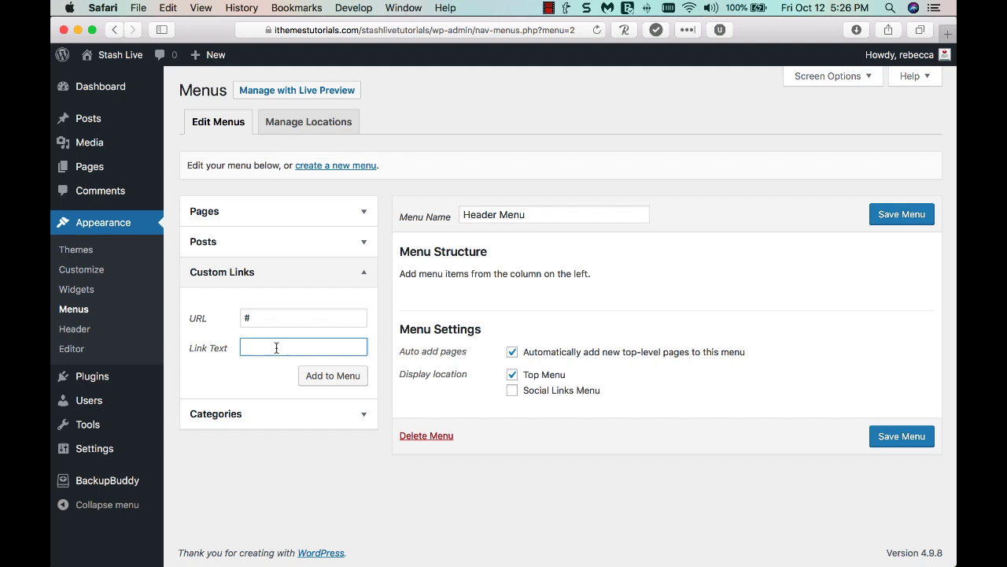
pyautogui.write('Custom Link Text')
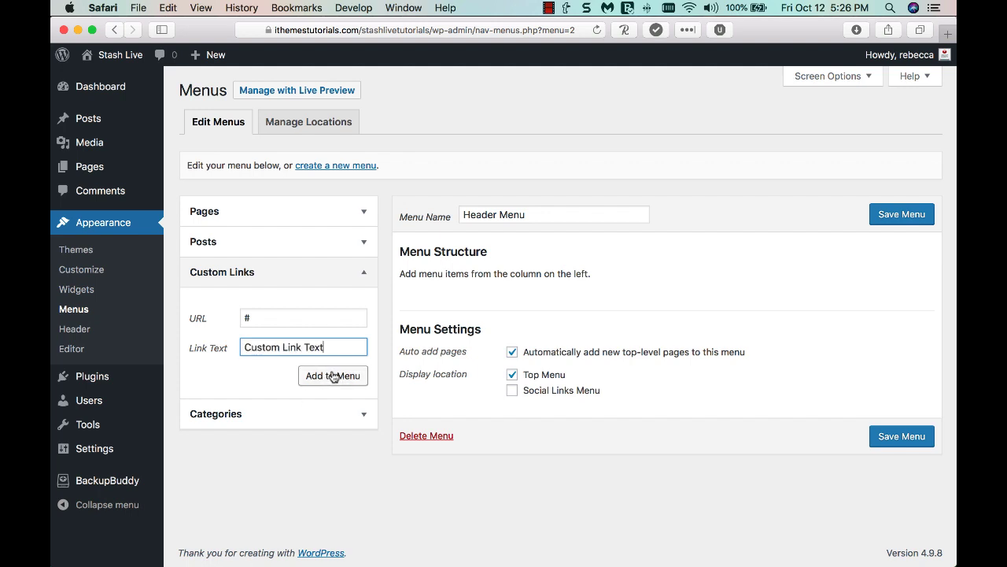
pyautogui.click(333, 376)
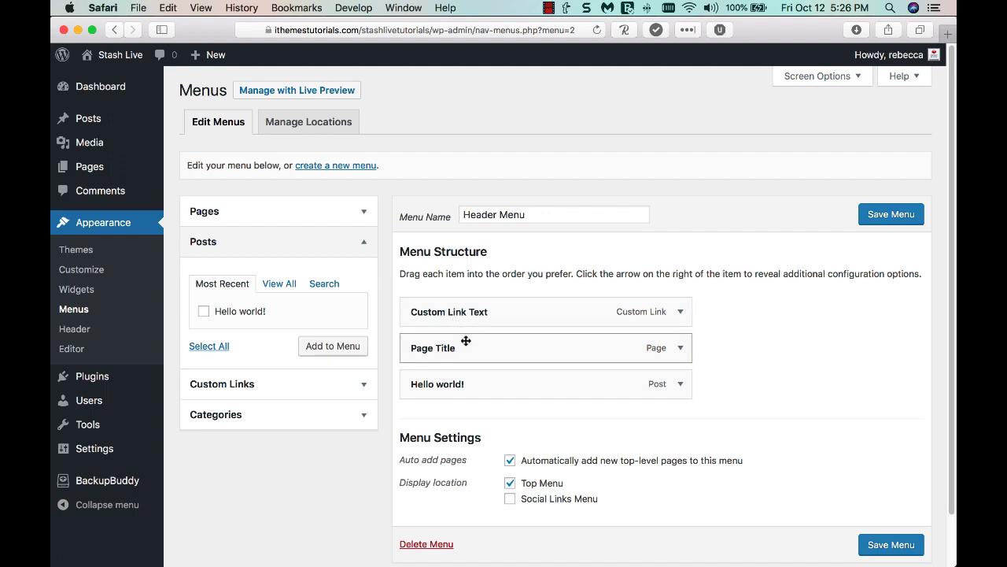
pyautogui.moveTo(496, 374)
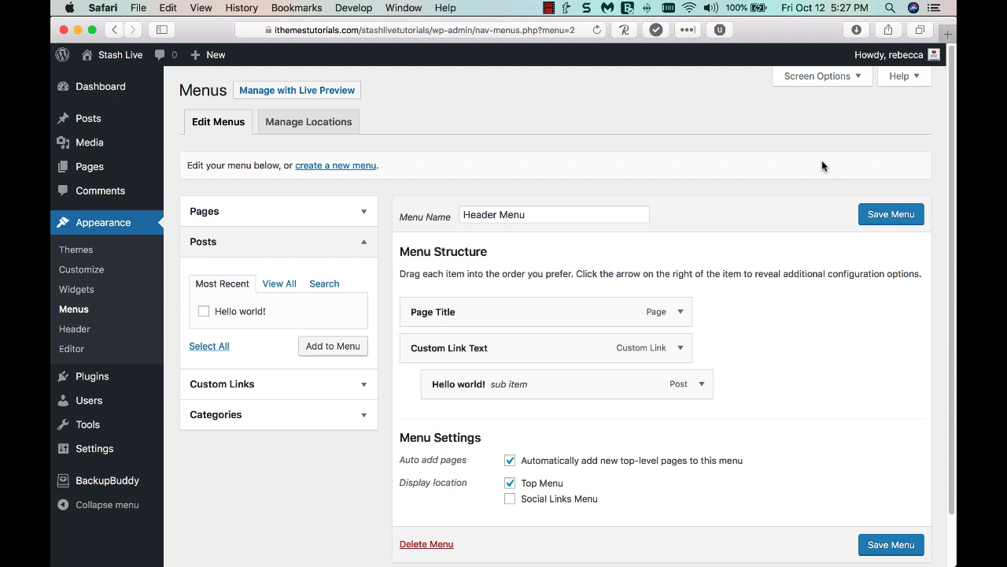
# Turn on Link Target in Screen Options and expand the Page Title menu item
pyautogui.scroll(-3)
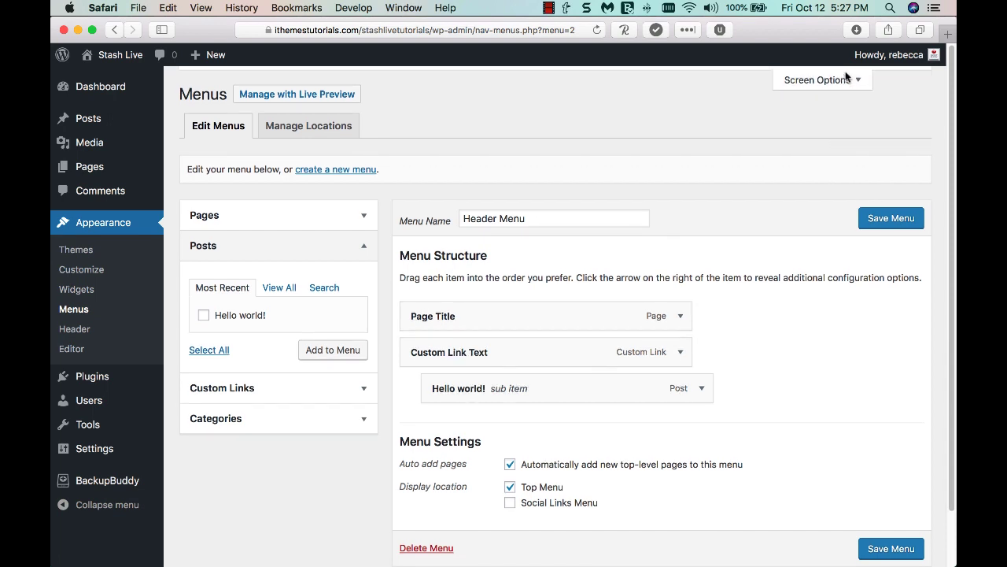
pyautogui.click(817, 79)
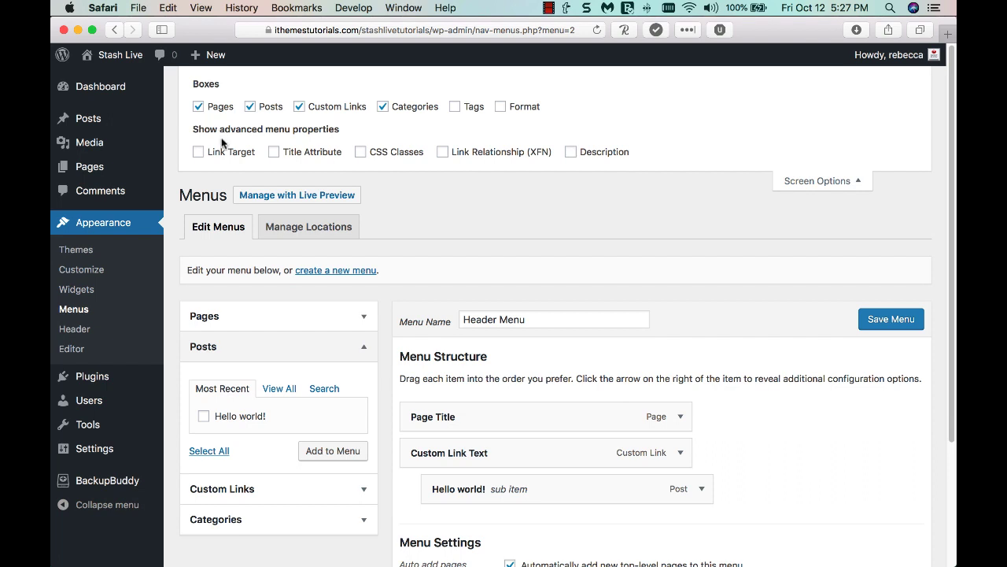
pyautogui.moveTo(286, 159)
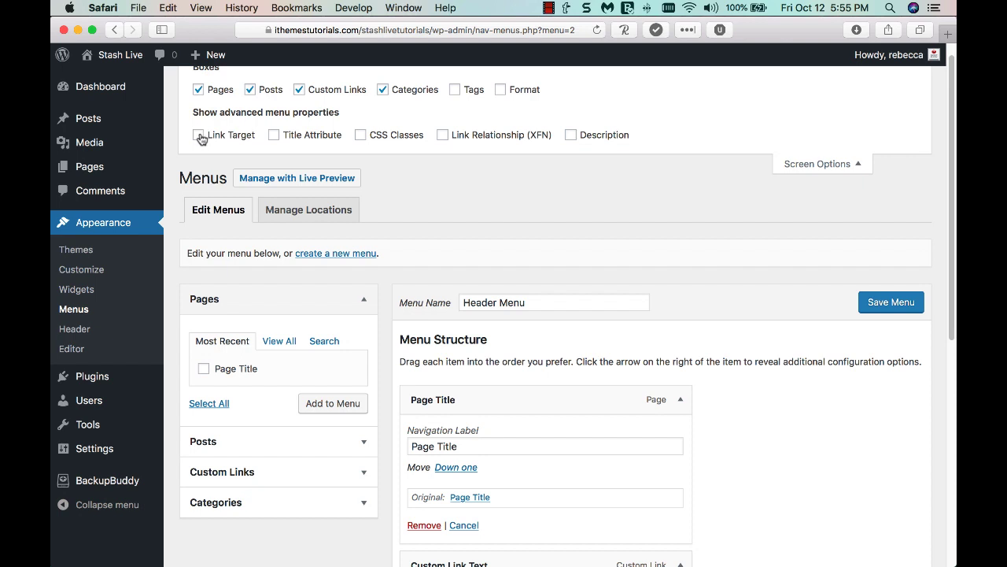
pyautogui.click(198, 134)
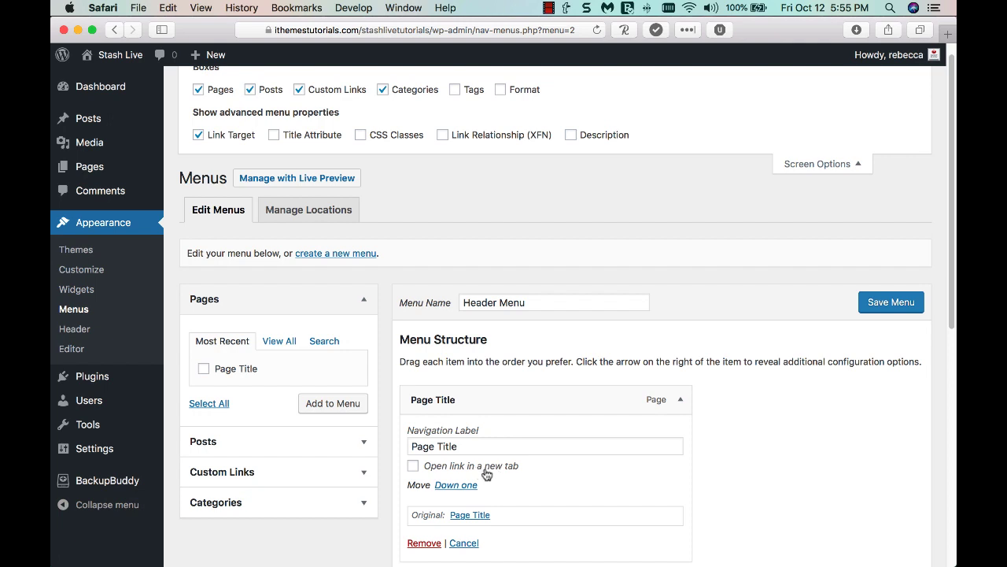
pyautogui.click(890, 301)
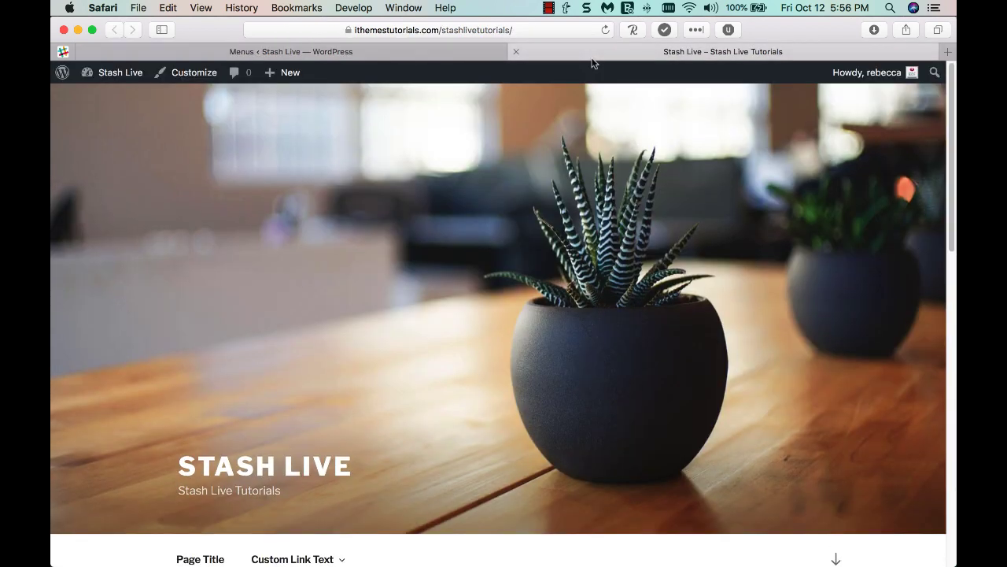
# On the live site, confirm Custom Link Text goes nowhere and open Hello world! from its dropdown
pyautogui.scroll(-3)
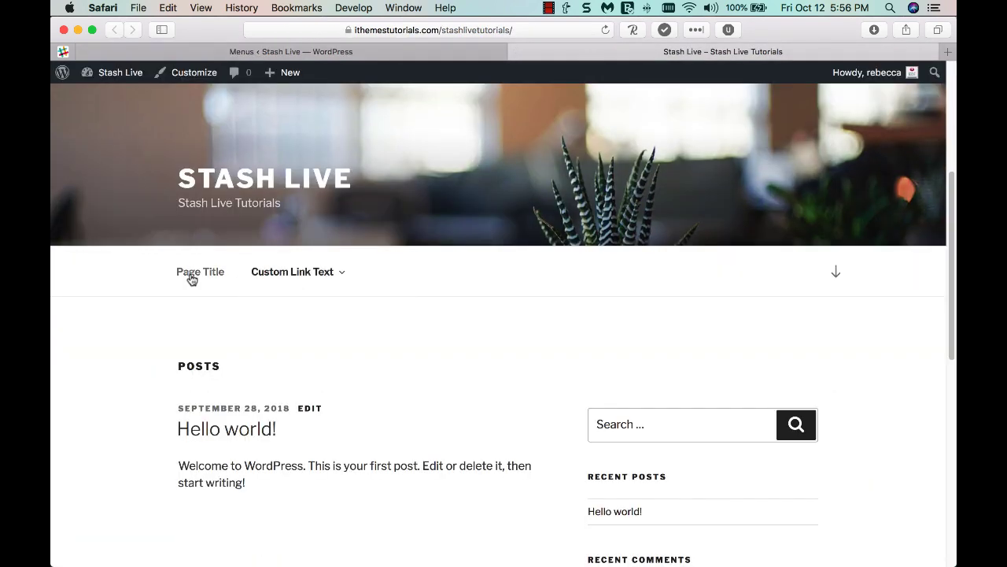
pyautogui.click(292, 272)
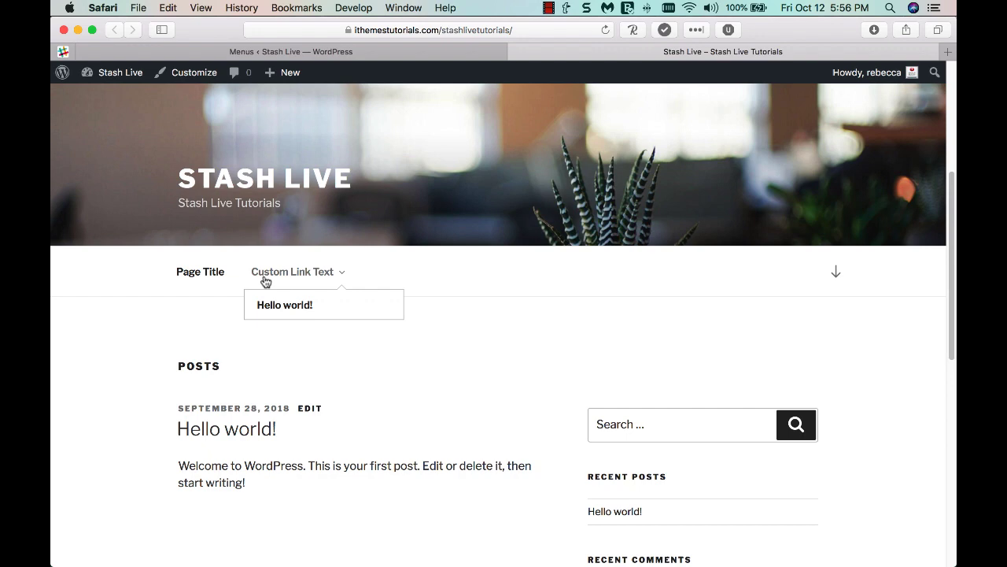
pyautogui.click(284, 304)
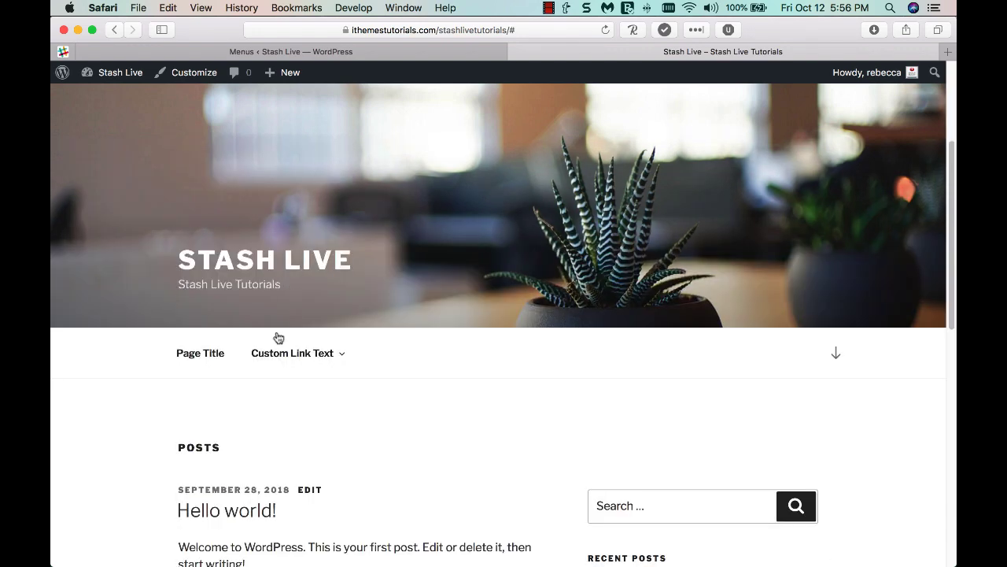
pyautogui.click(292, 353)
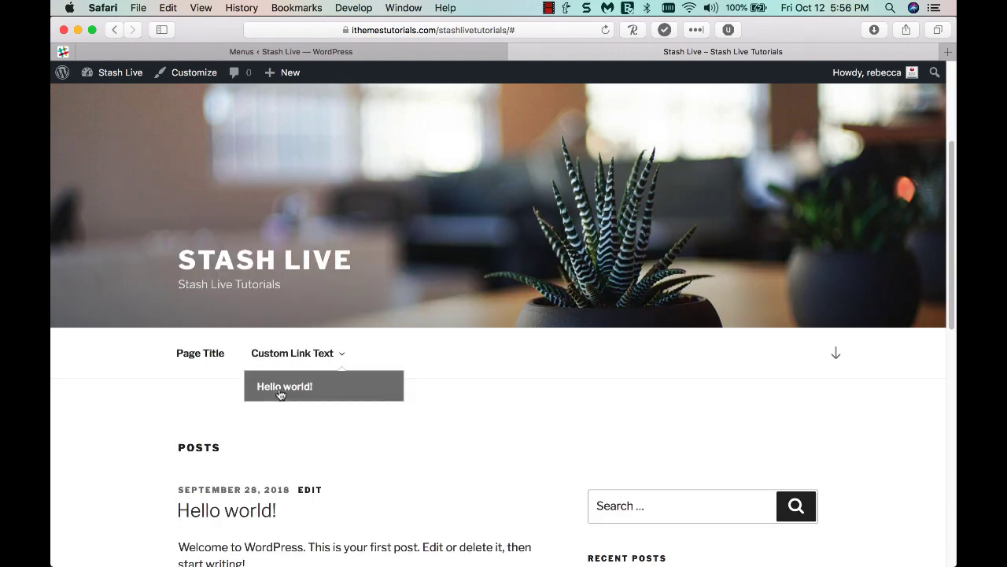
pyautogui.click(284, 386)
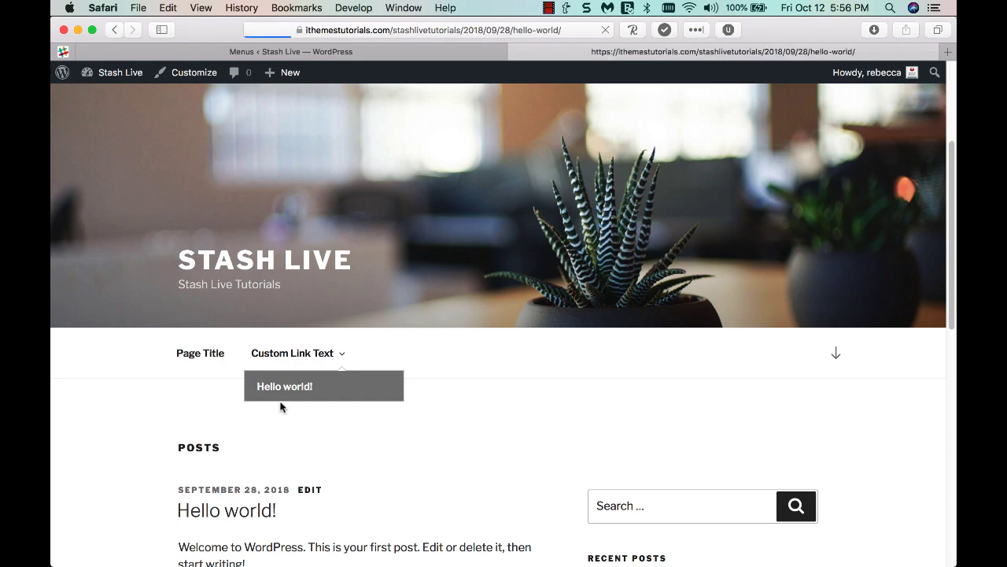
pyautogui.click(284, 386)
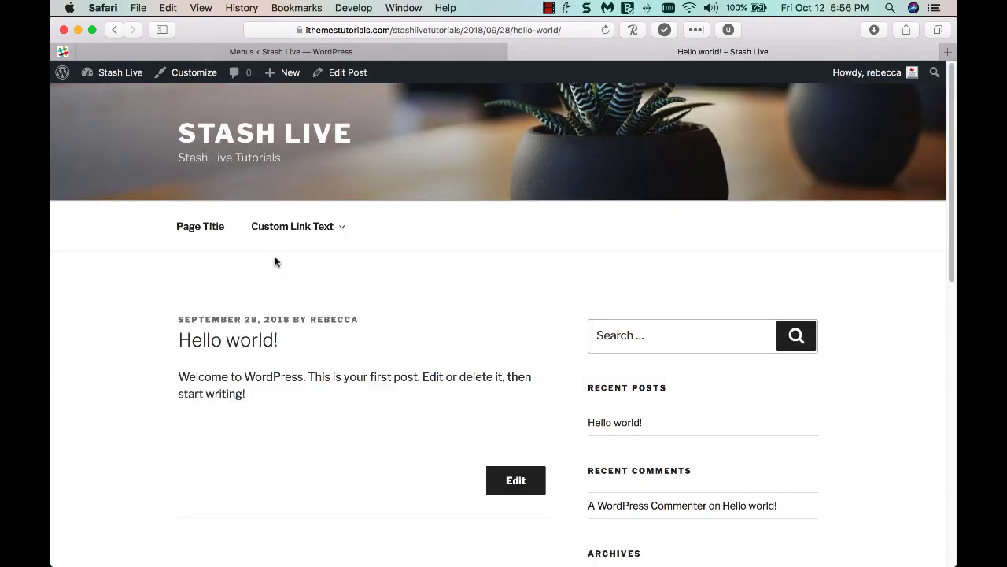